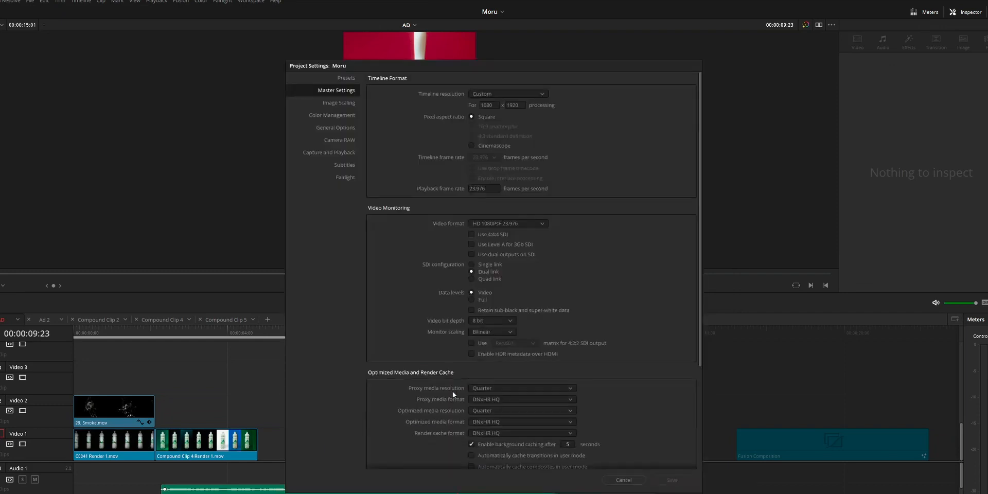
Step: Open Color Management in Project Settings to review the ACEScc science with P3-D65 output
left_click(336, 127)
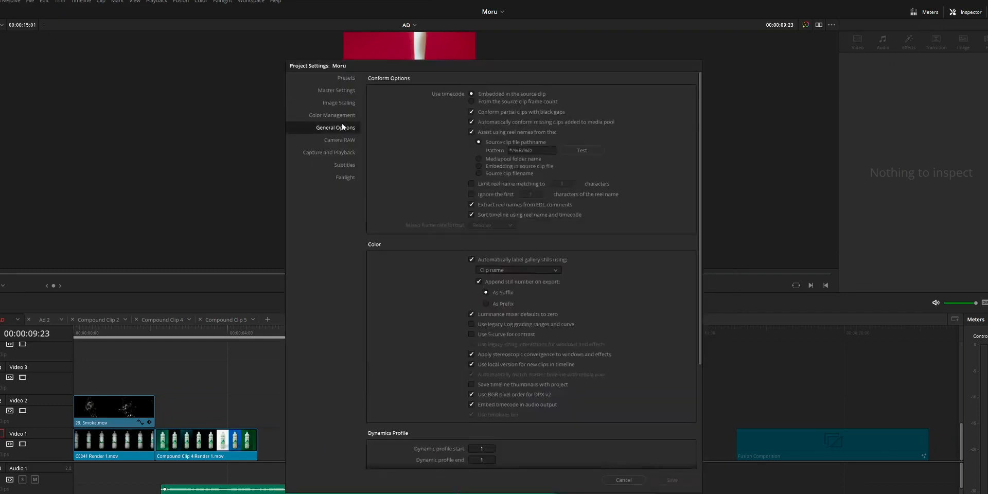
left_click(331, 115)
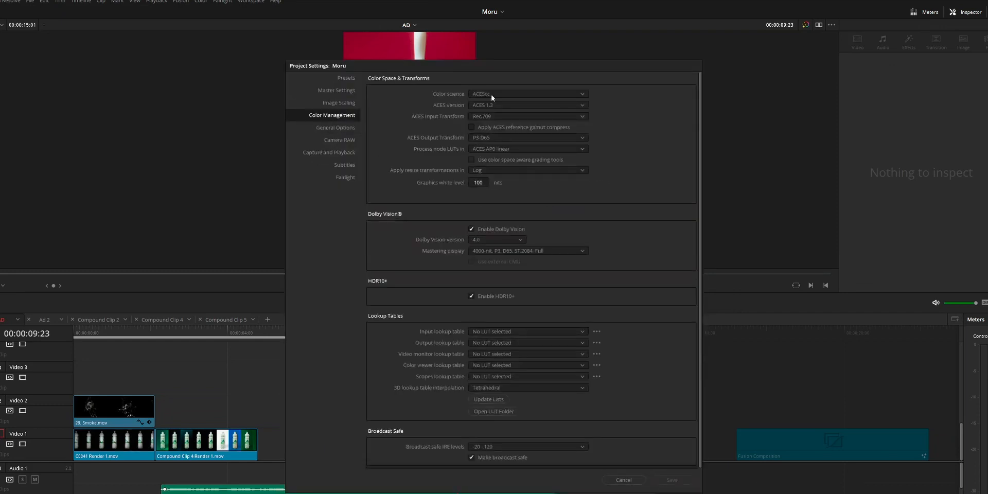
mouse_move(493, 112)
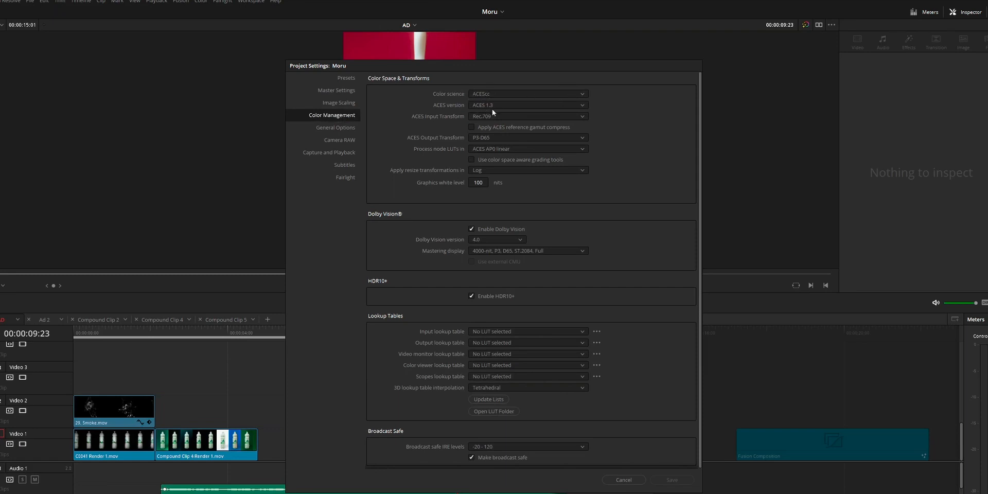
mouse_move(624, 480)
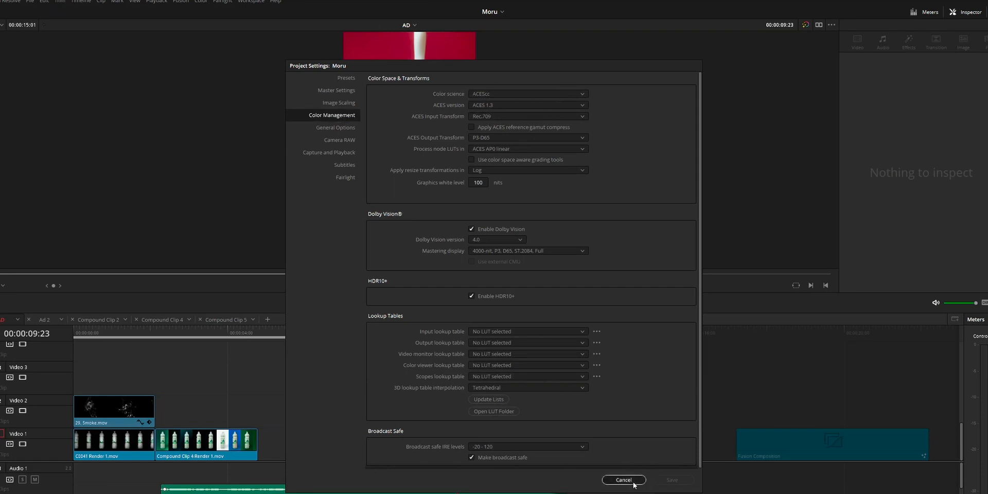
Step: Cancel the Moru project settings without saving changes
left_click(623, 480)
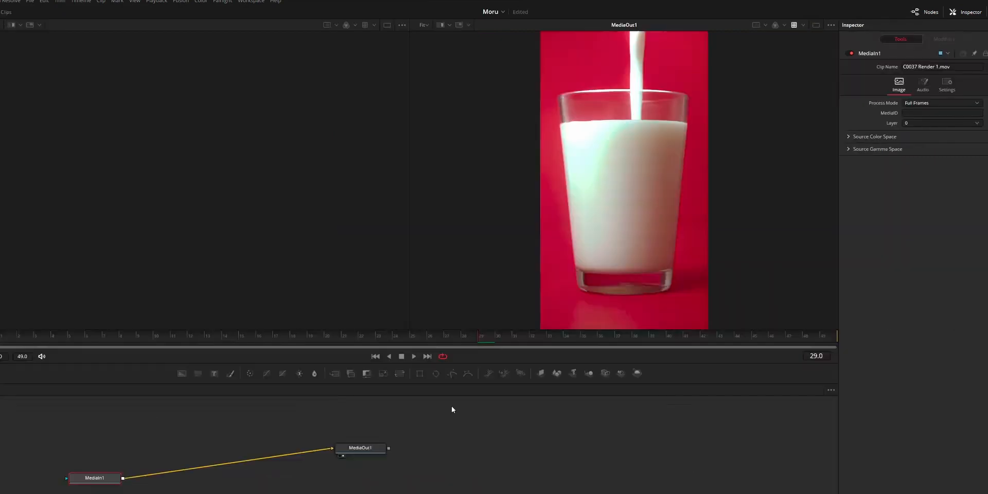
mouse_move(766, 59)
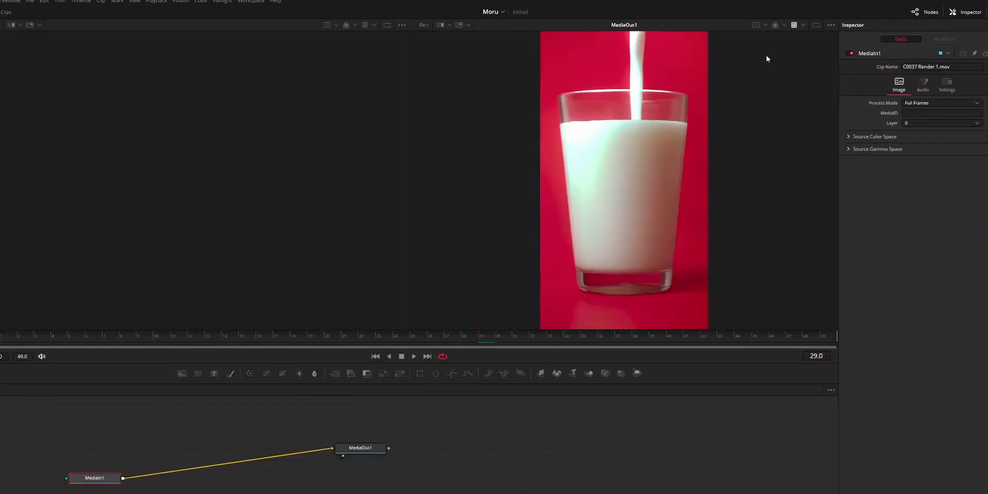
mouse_move(708, 111)
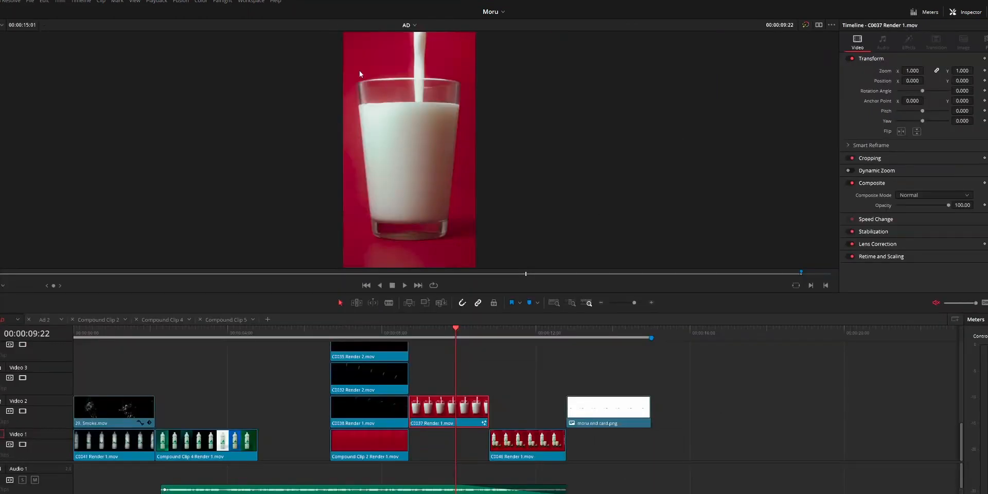
mouse_move(416, 113)
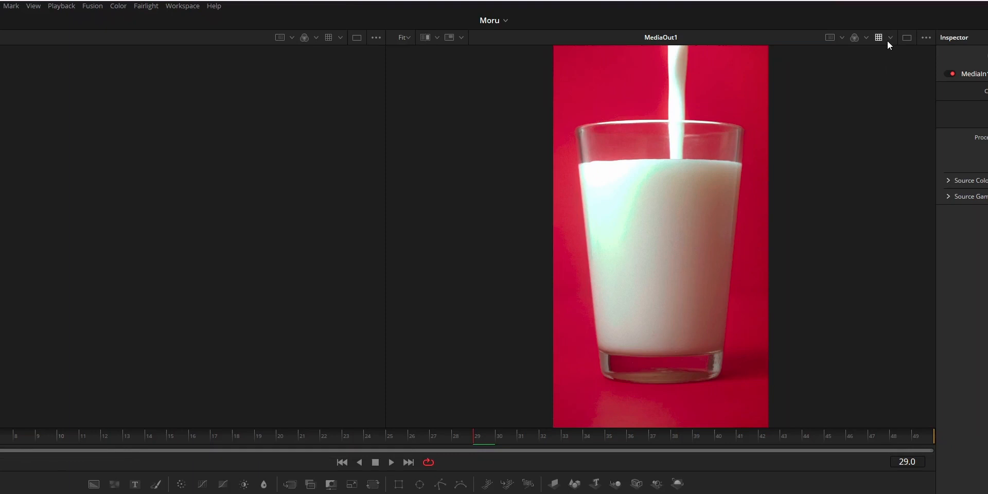
left_click(890, 37)
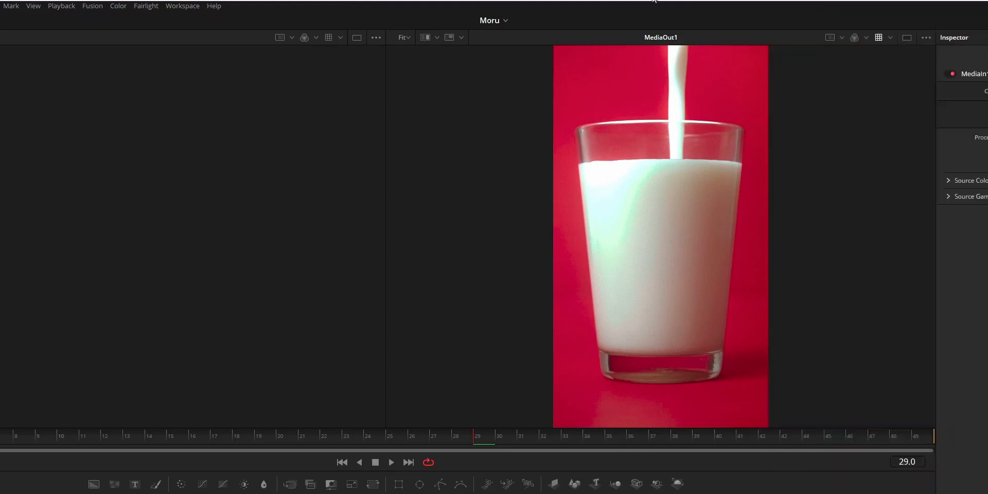
mouse_move(886, 31)
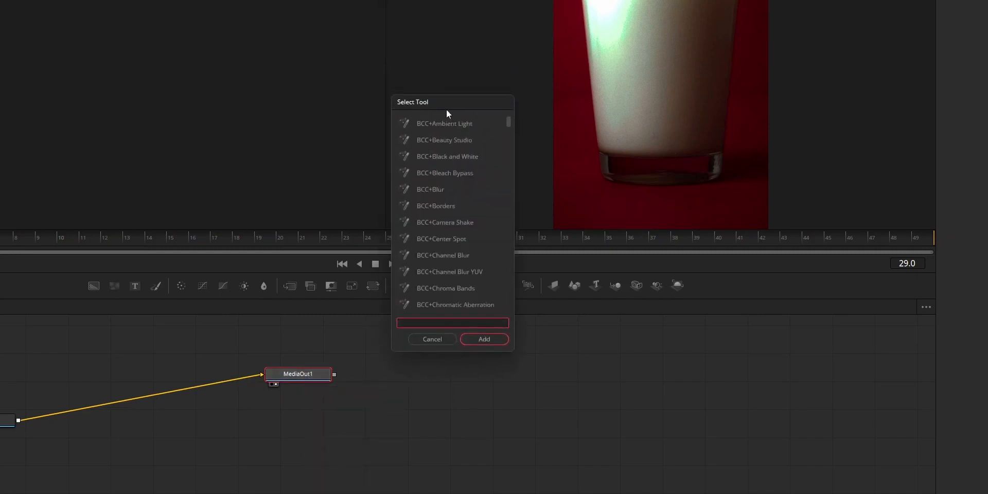
Step: Search 'ac' in Select Tool and add an ACES Transform node after MediaOut1
type("ac")
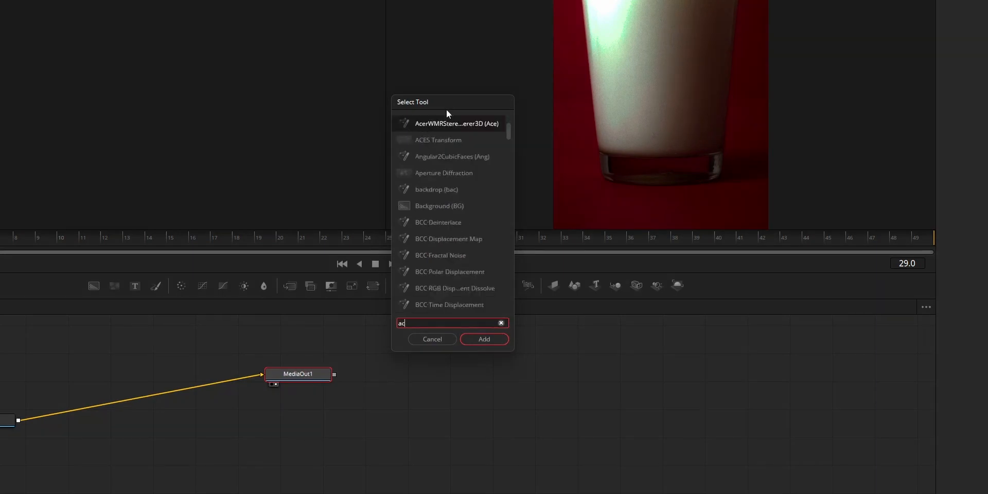
left_click(483, 339)
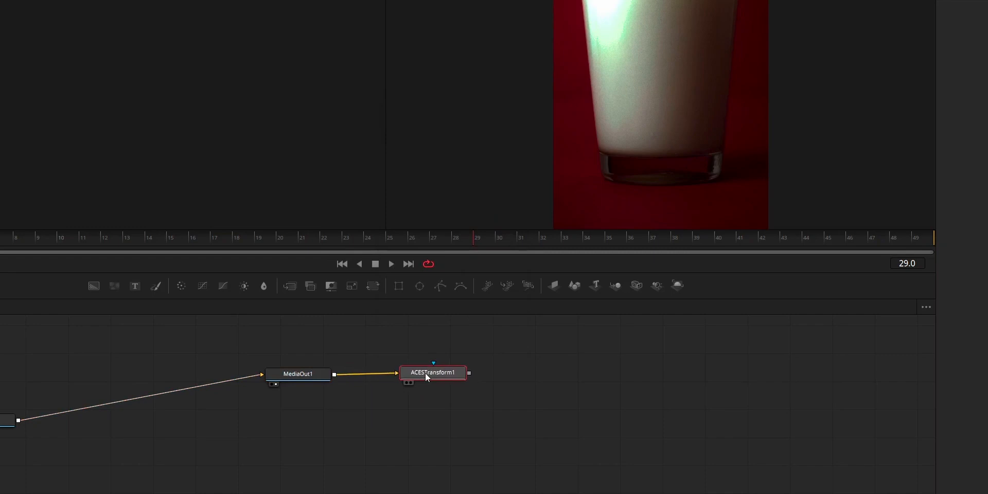
mouse_move(432, 371)
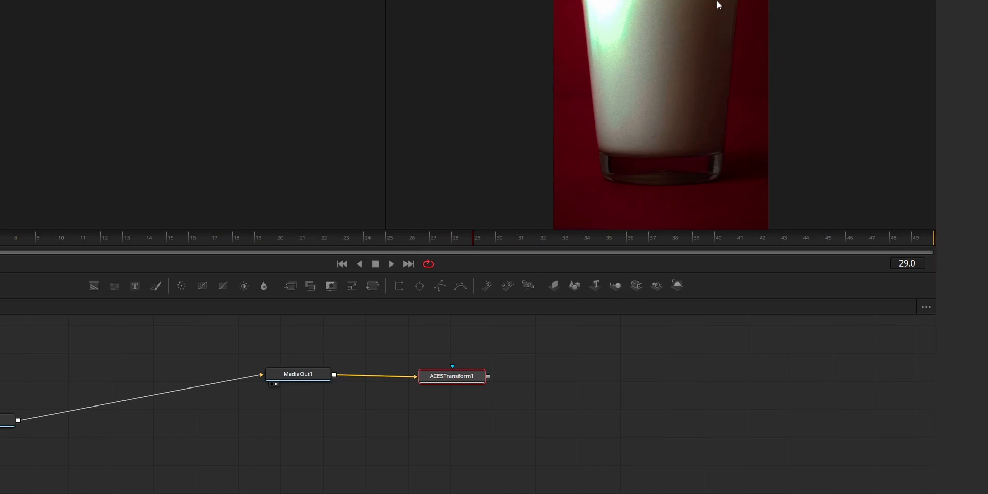
mouse_move(703, 318)
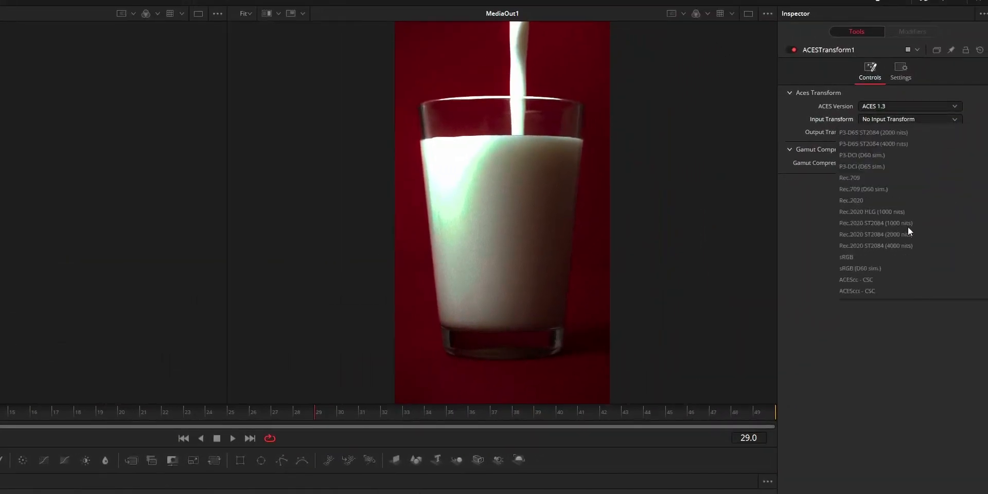
Step: Set the ACES Transform output to P3-D65 and view ACESTransform1 in the viewer
scroll("down", 3)
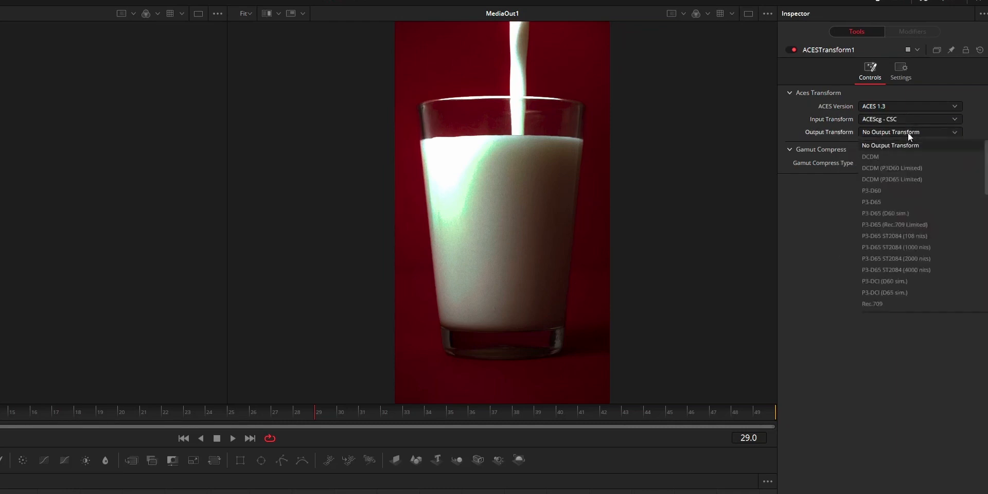
scroll("down", 3)
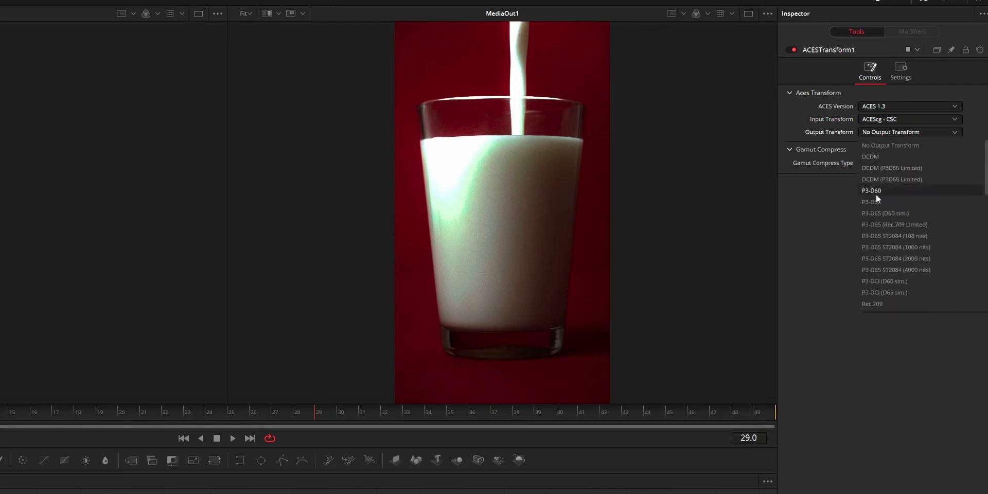
left_click(873, 202)
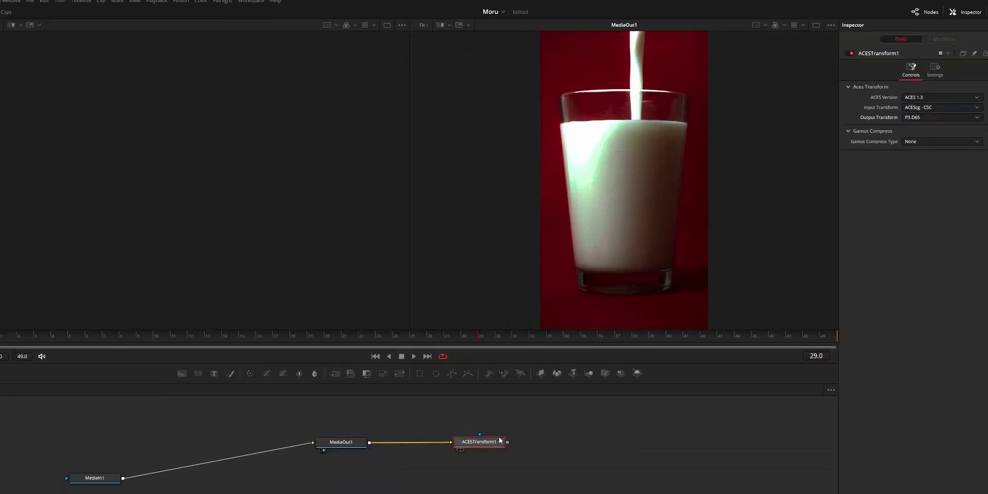
left_click(479, 441)
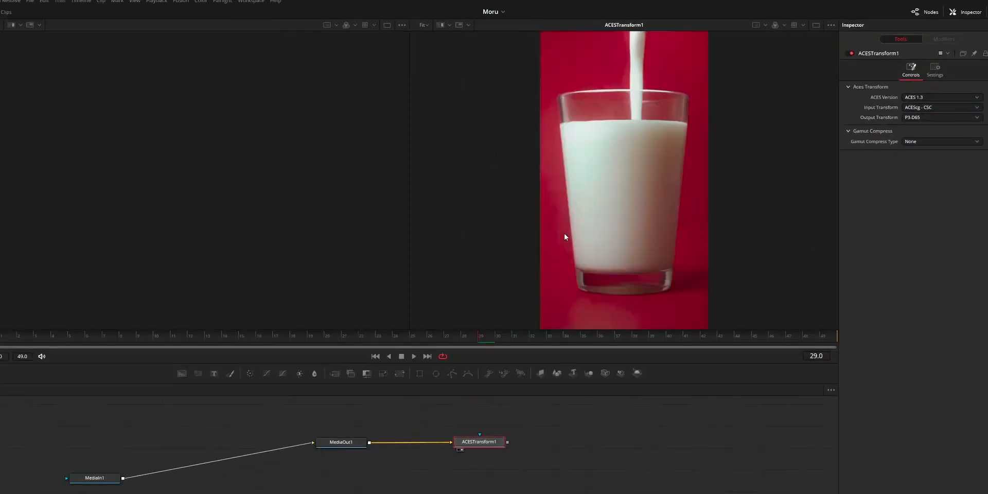